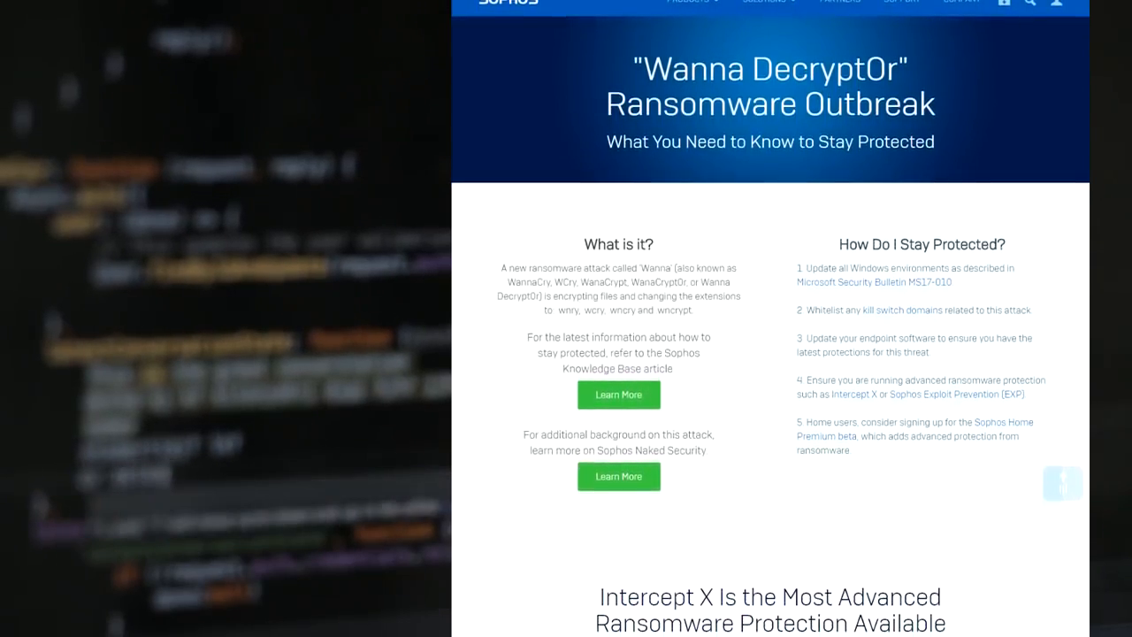
Scroll through the Sophos Wanna Decrypt0r outbreak coverage to the Naked Security article
scroll("down", 3)
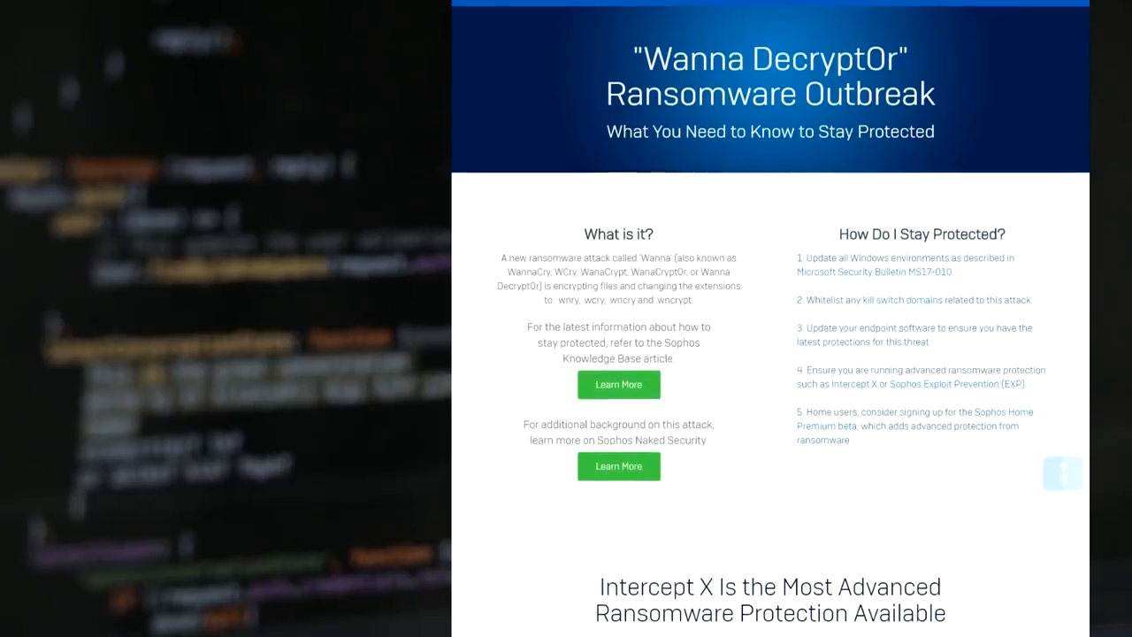
scroll("down", 3)
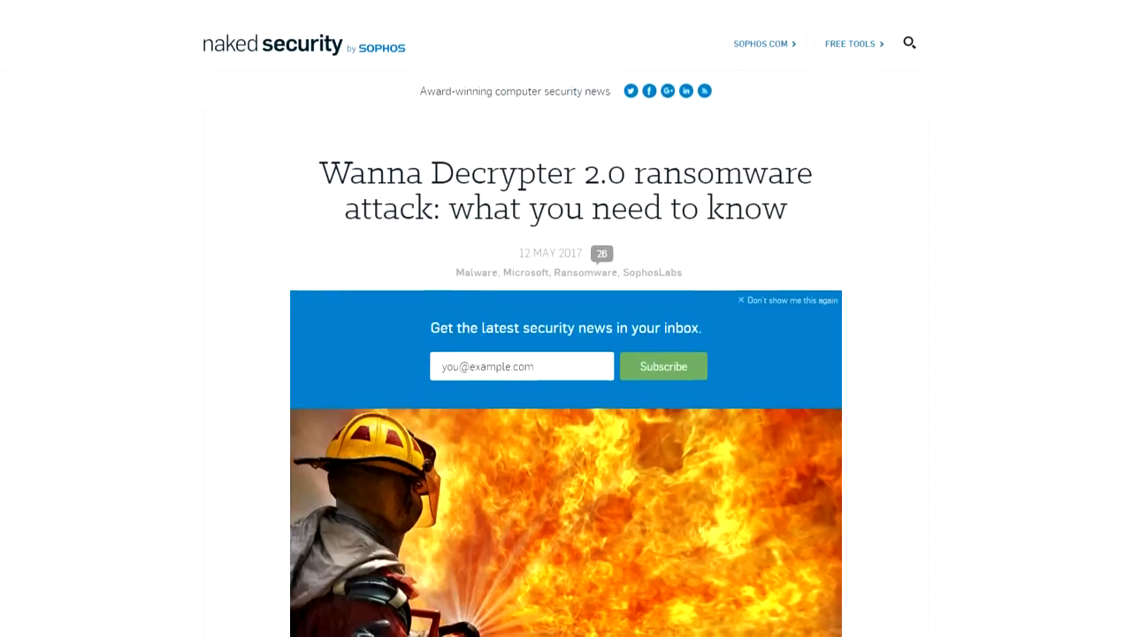
scroll("down", 3)
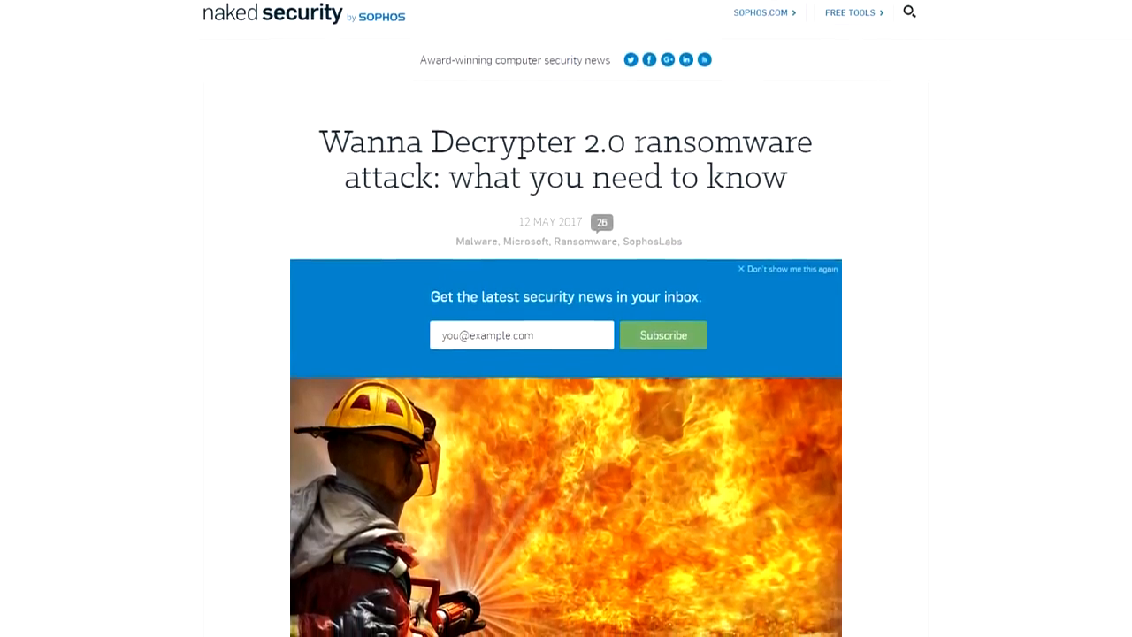
scroll("down", 3)
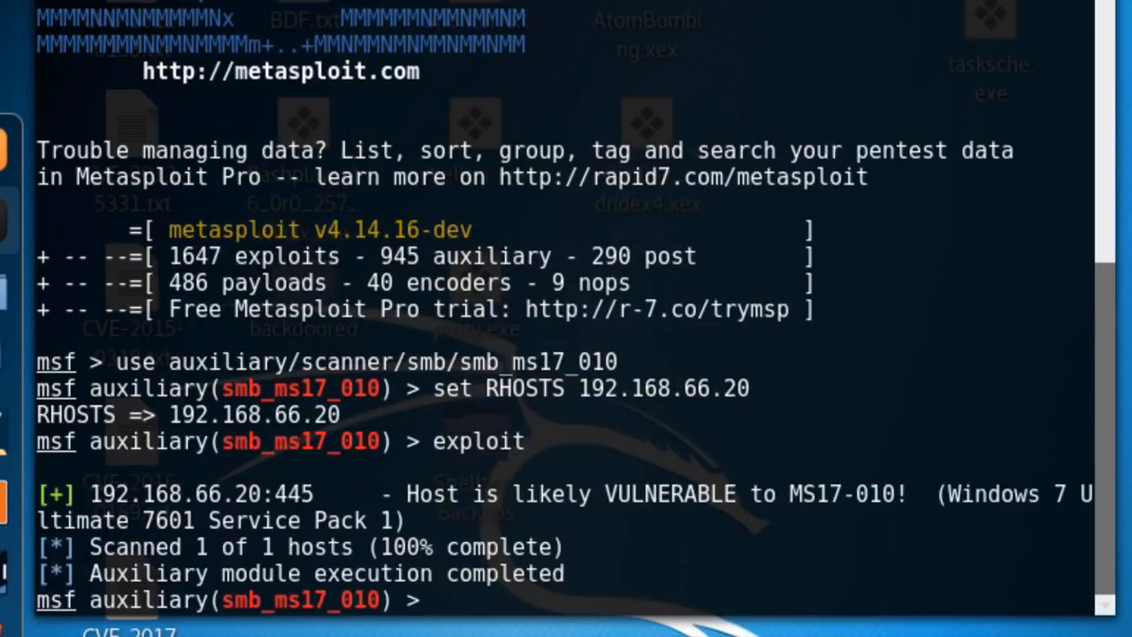
Run the MS17-010 scan on 192.168.66.20 and configure eternalblue_doublepulsar with bind_tcp Meterpreter
double_click(662, 493)
type("use exploits/windows/smb/eternalblue_doublepulsa")
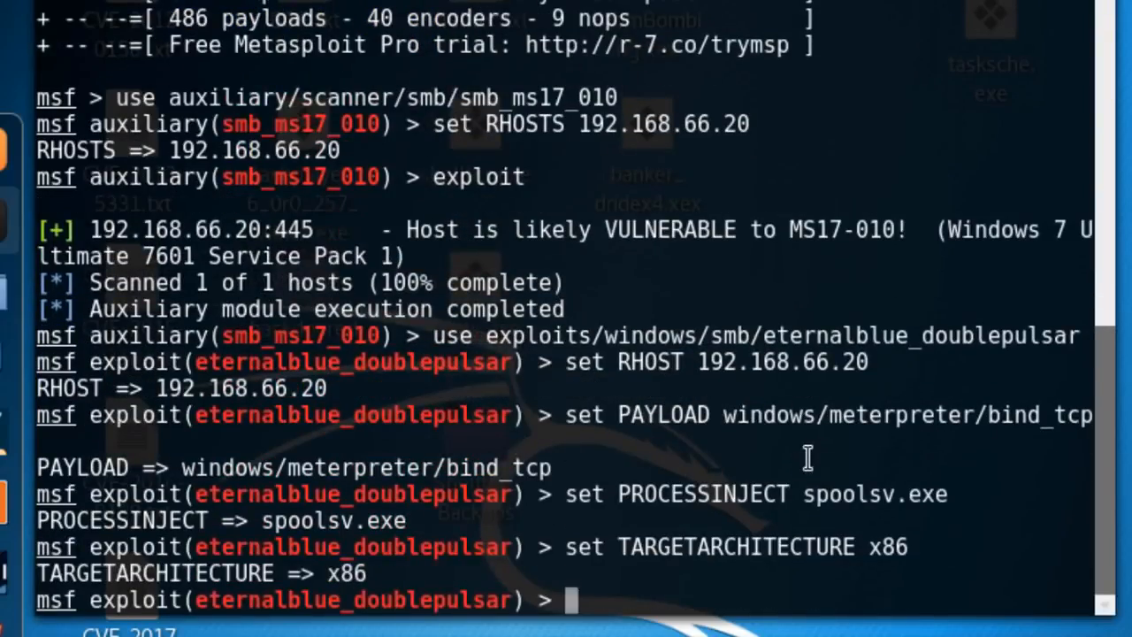
type("run")
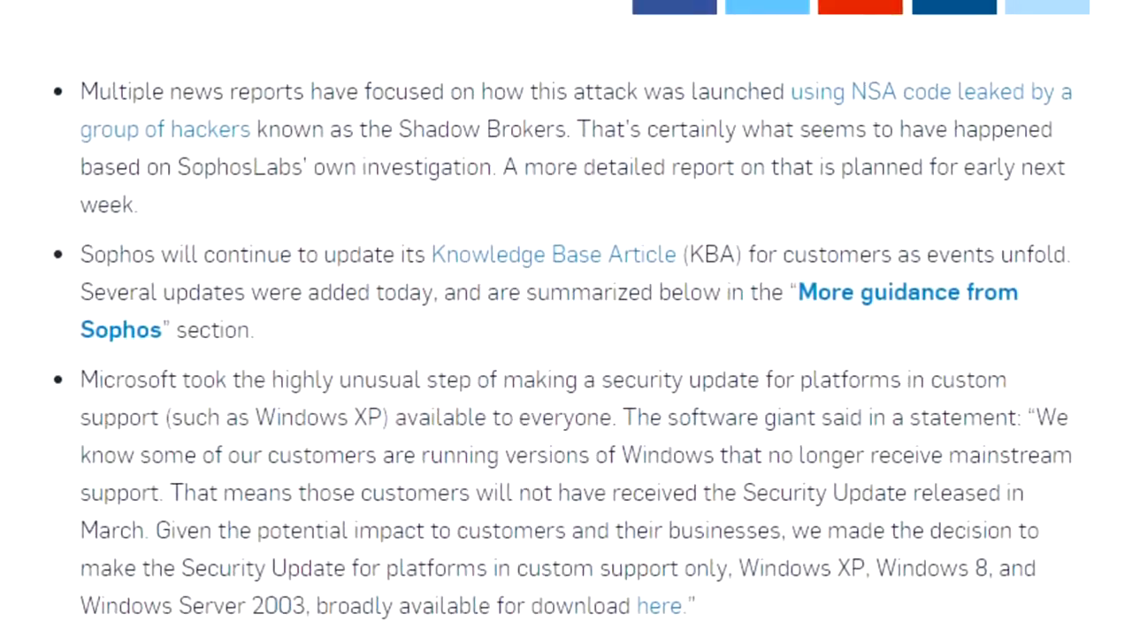
scroll("up", 3)
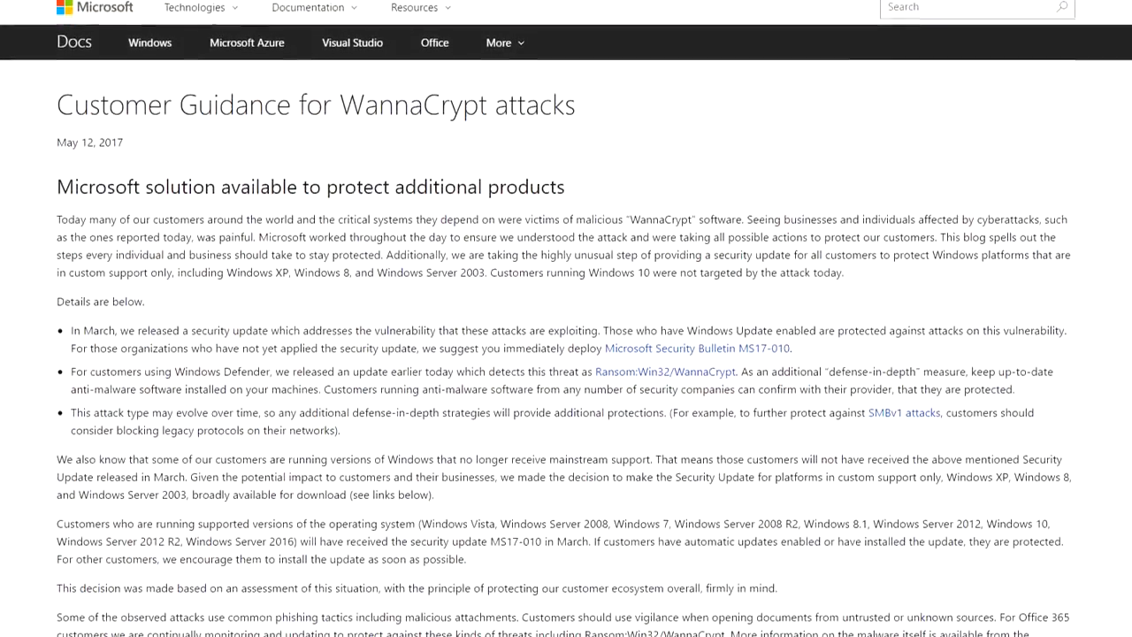
Scroll through Microsoft's 'Customer Guidance for WannaCrypt attacks' page
scroll("down", 3)
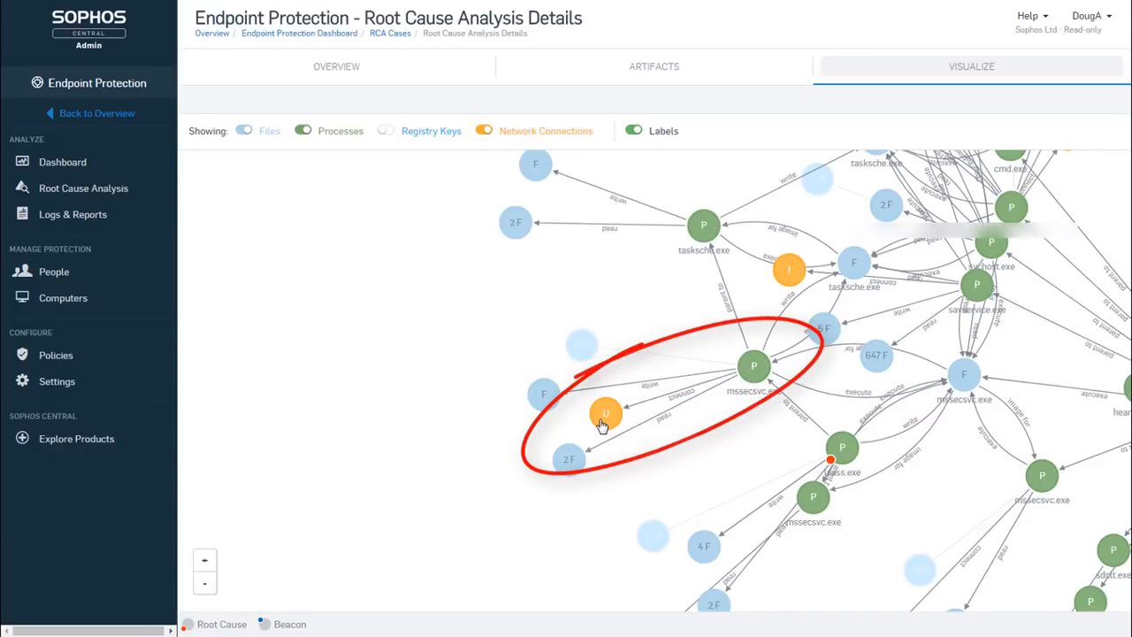
Show the Visualize process graph highlighting mssecsvc.exe and its network connection
left_click(606, 413)
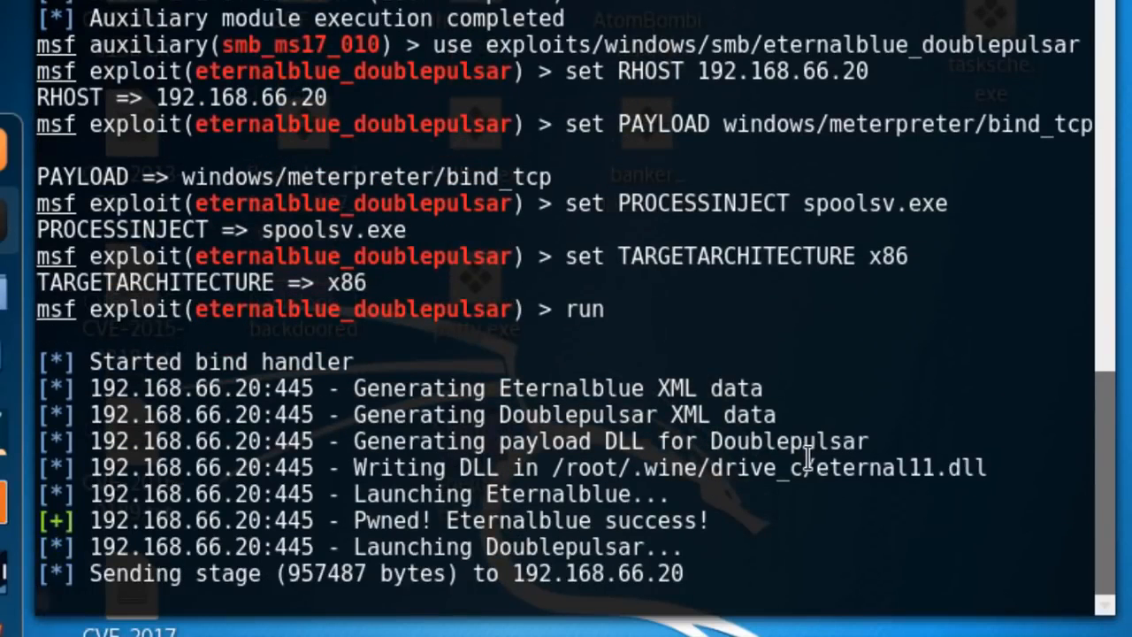
Run EternalBlue against 192.168.66.20 and follow DoublePulsar sending the Meterpreter stage
scroll("down", 3)
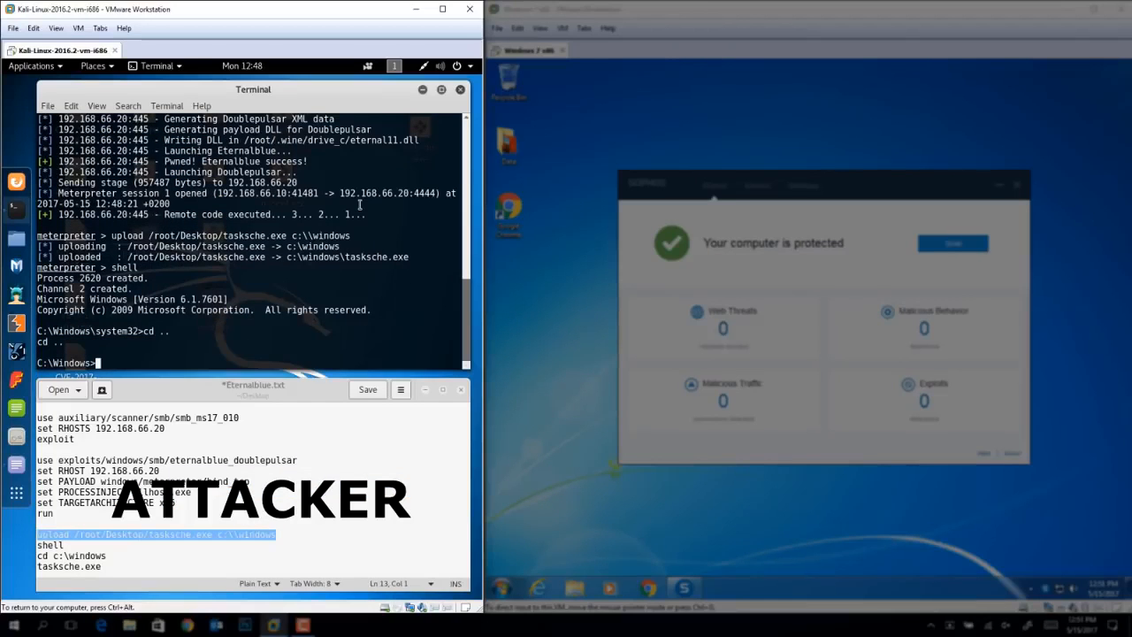
Execute tasksche.exe on the Windows 7 VM, watch Sophos detect it, then open Data
key("Return")
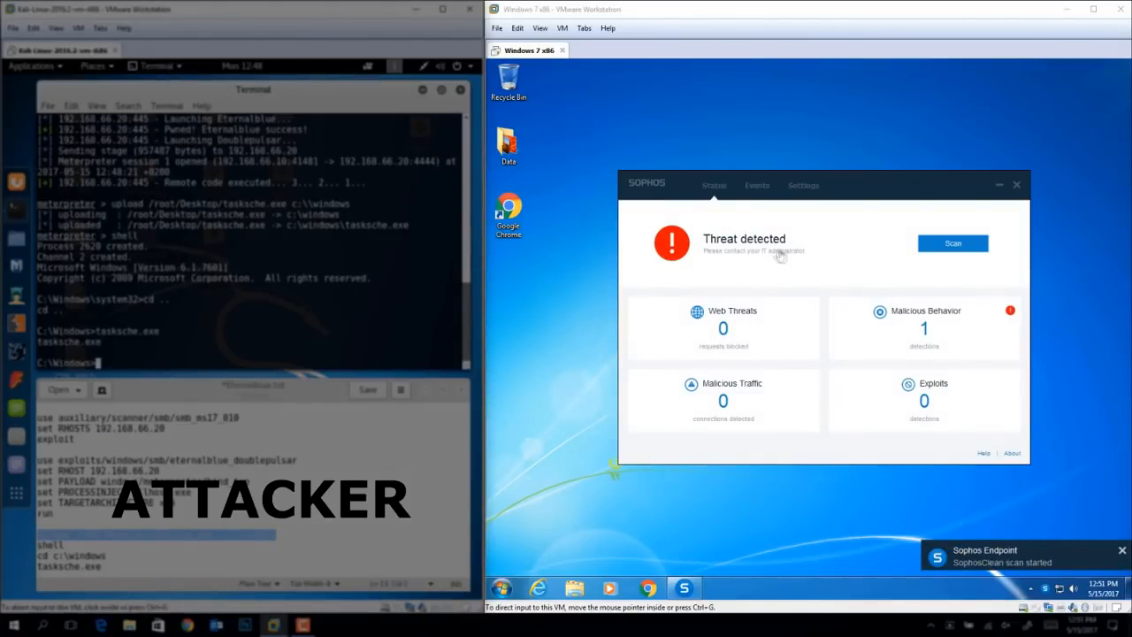
left_click(757, 184)
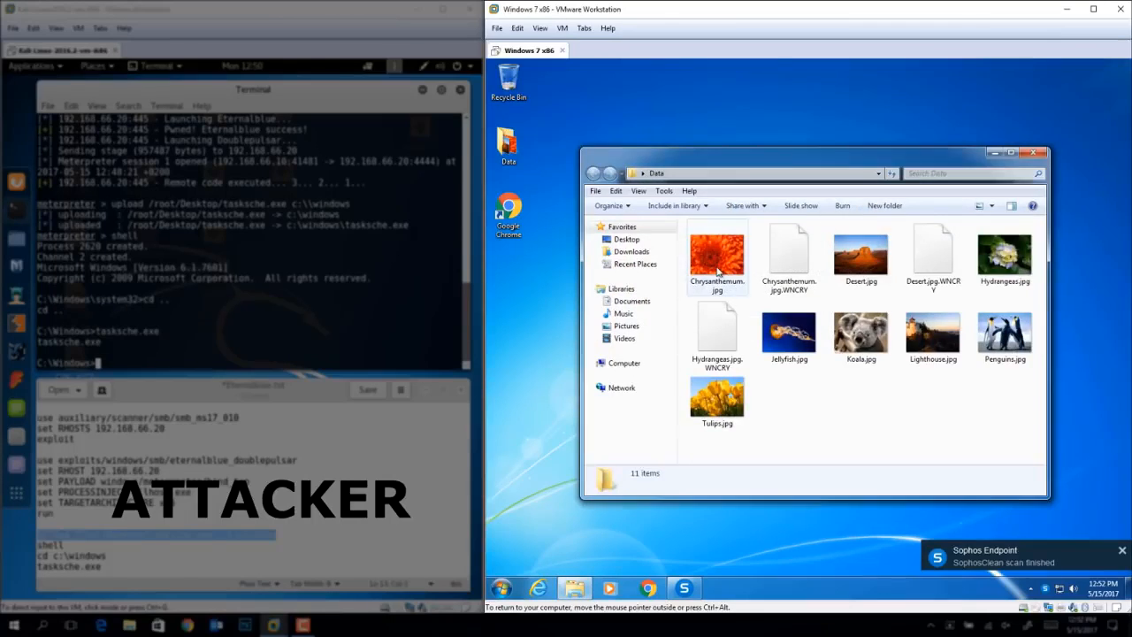
left_click(717, 257)
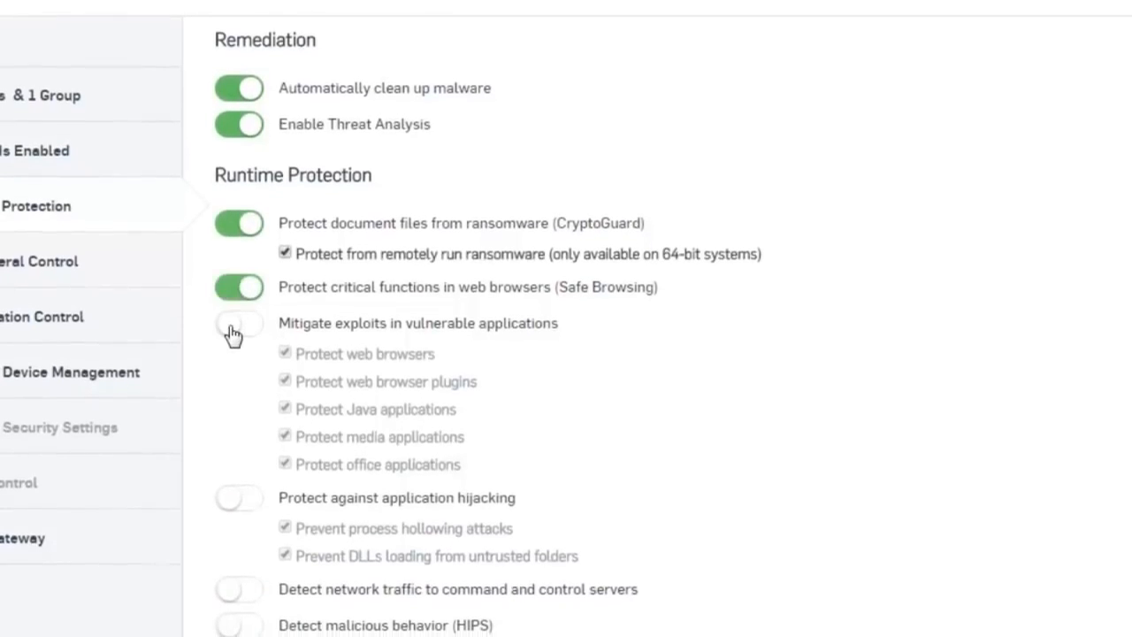
Enable 'Mitigate exploits in vulnerable applications' and 'Protect against application hijacking' in Threat Protection
left_click(238, 323)
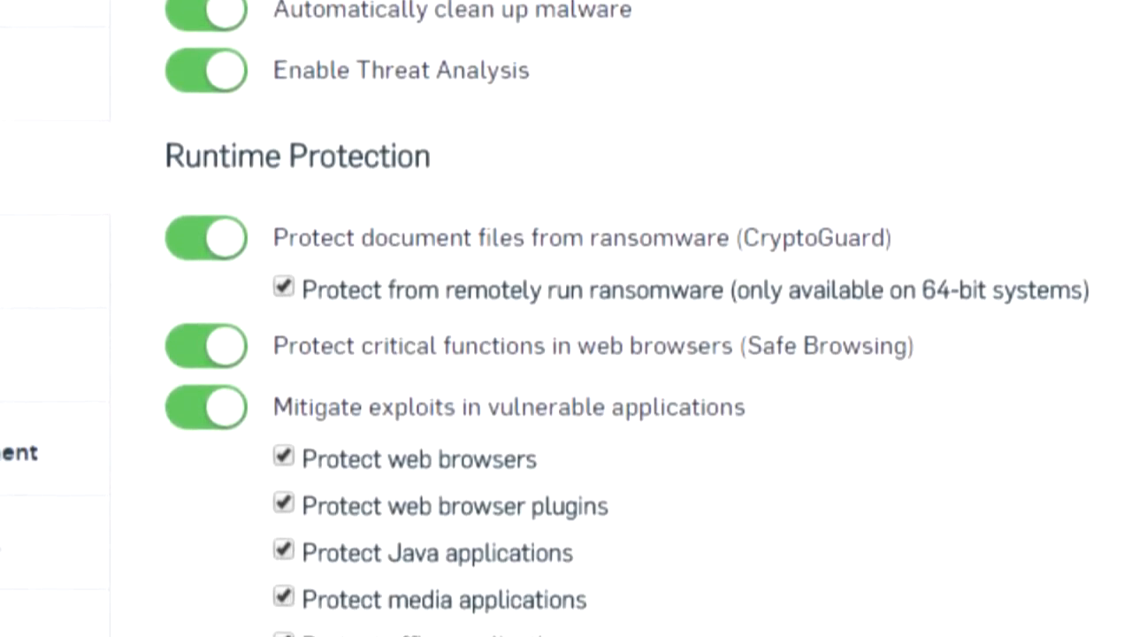
scroll("down", 3)
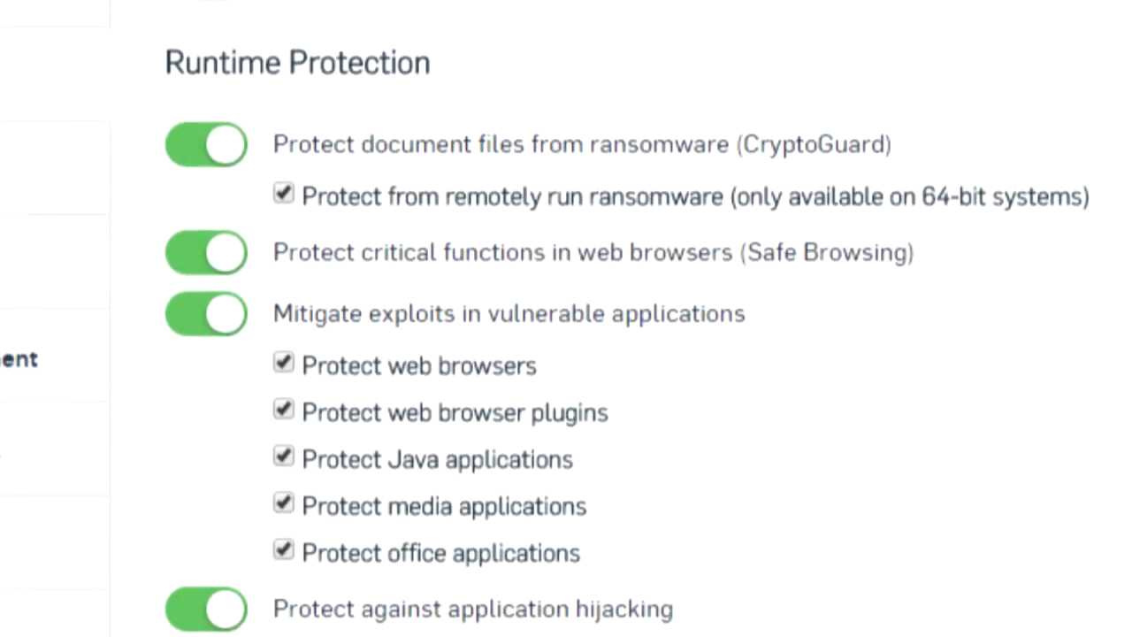
scroll("down", 3)
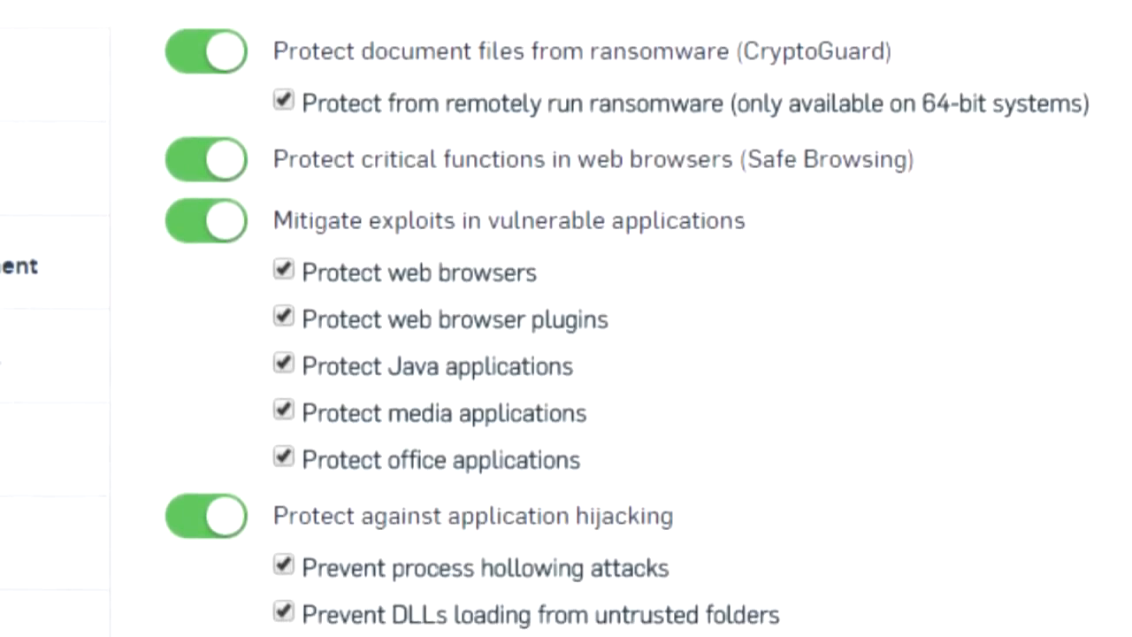
scroll("down", 3)
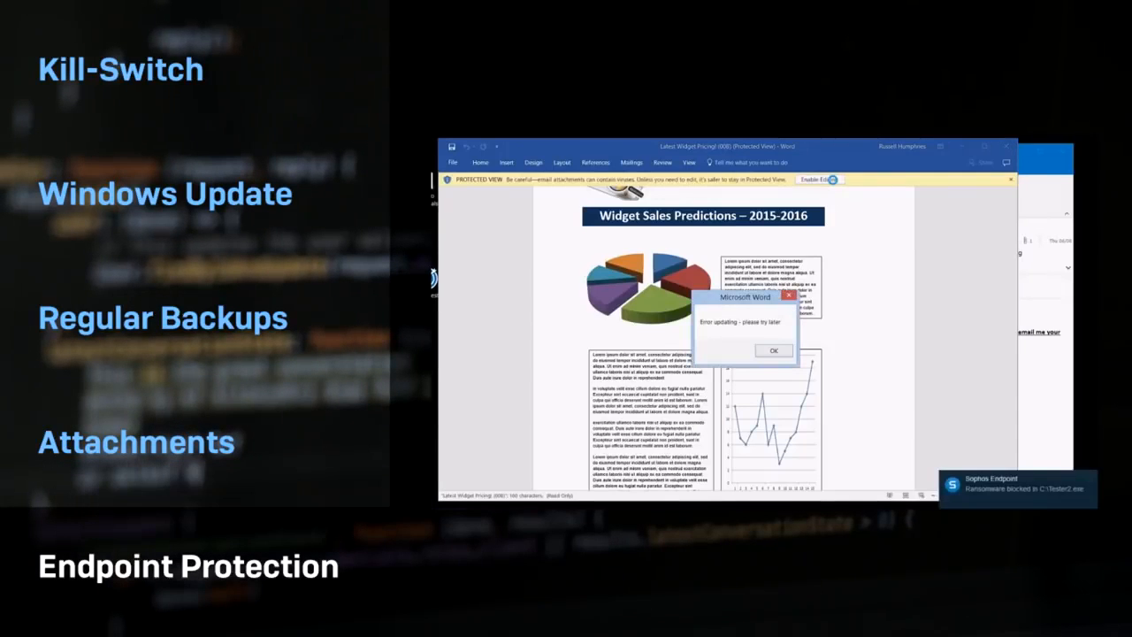
Open the Sophos Endpoint notification that ransomware in C:\Tester2.exe was blocked
left_click(773, 350)
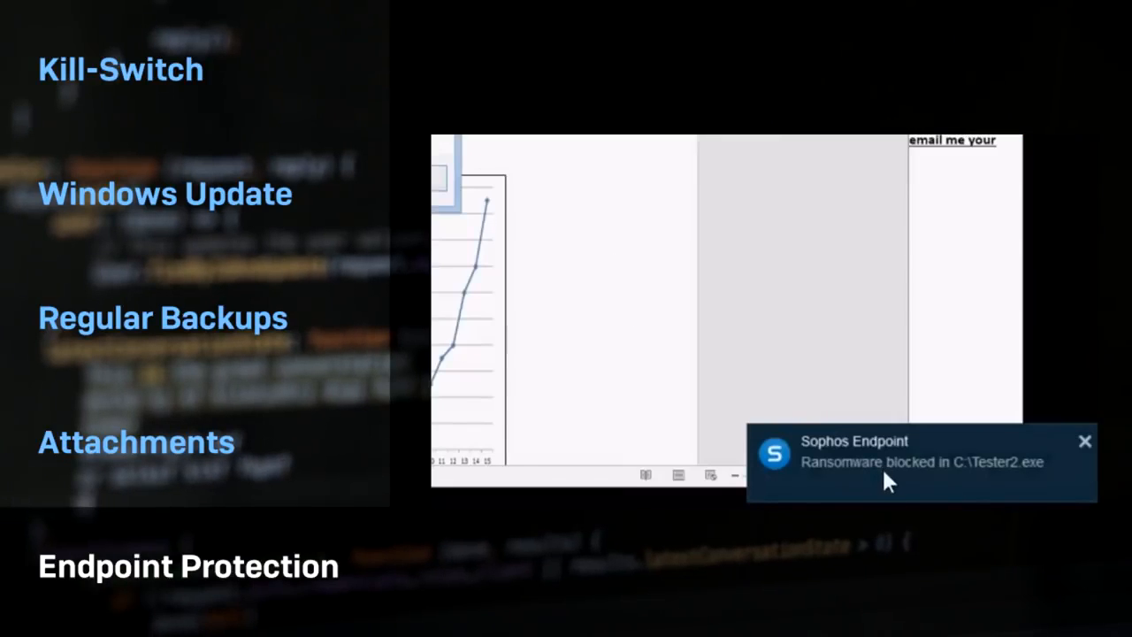